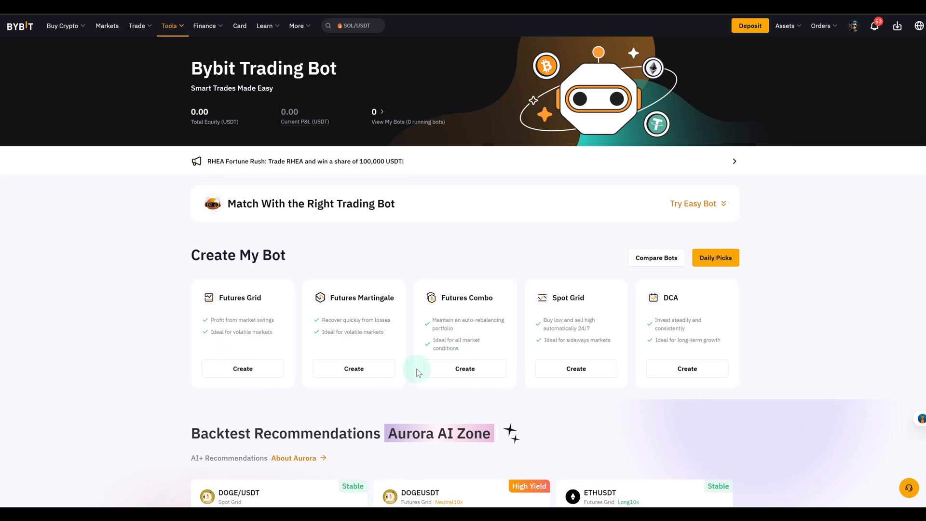
mouse_move(520, 320)
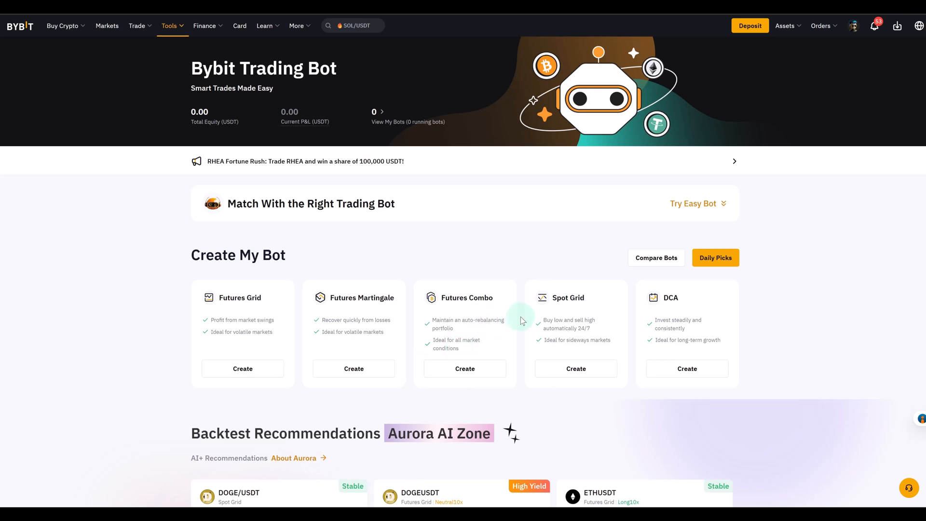
mouse_move(534, 346)
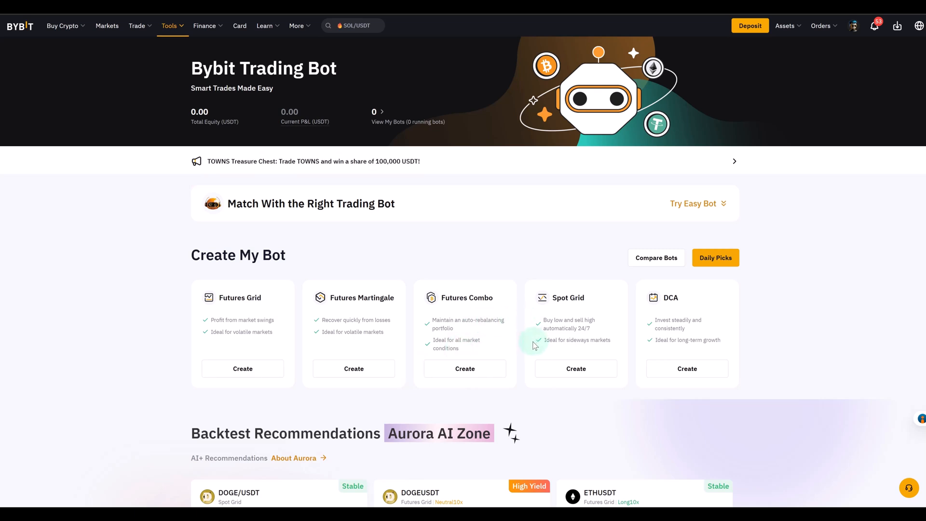
mouse_move(538, 358)
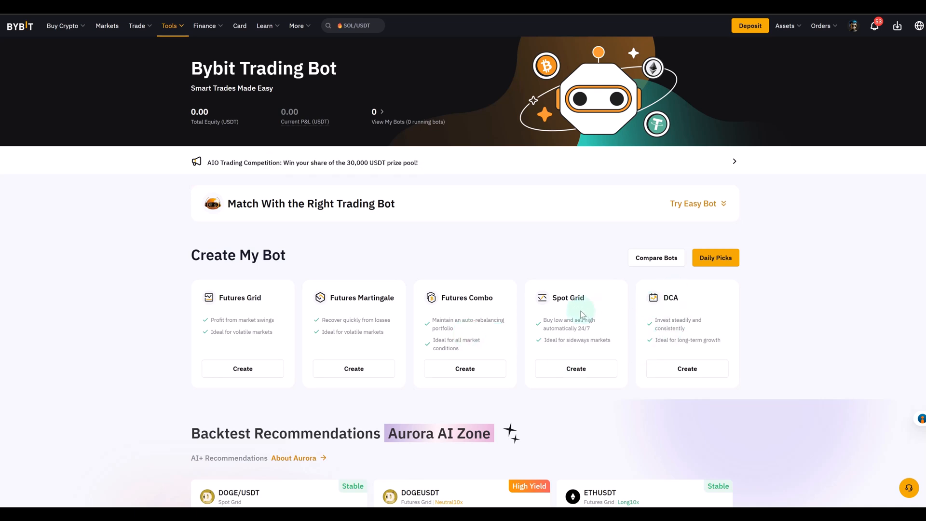
mouse_move(595, 330)
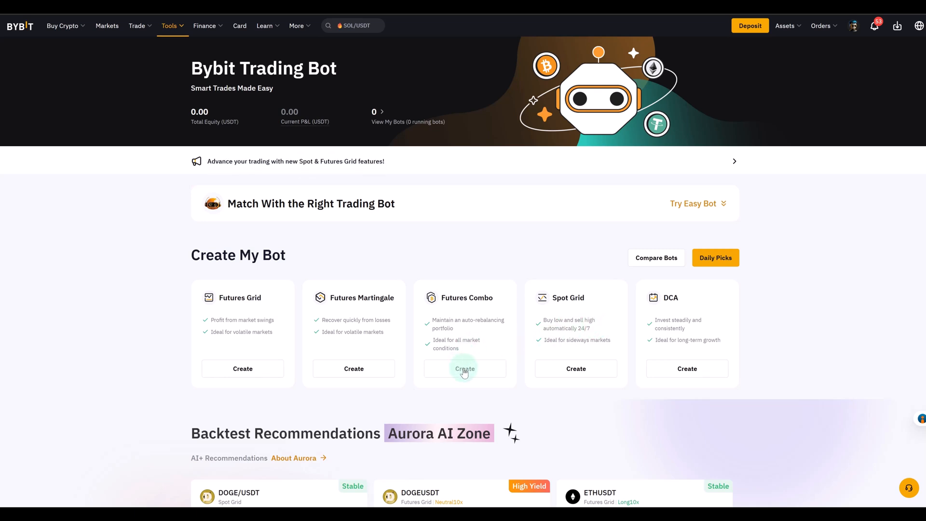
Start creating a new Futures Combo bot from the Futures Combo card.
click(465, 368)
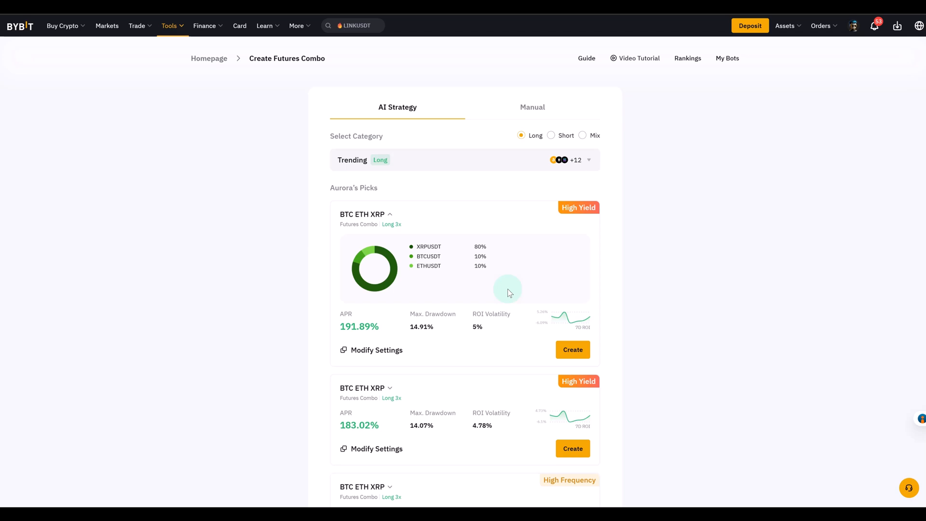
mouse_move(397, 107)
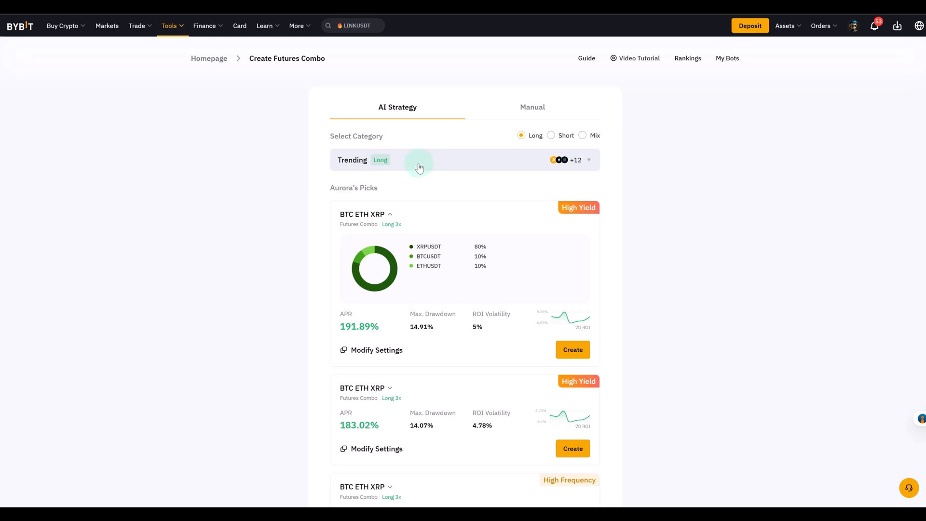
mouse_move(506, 131)
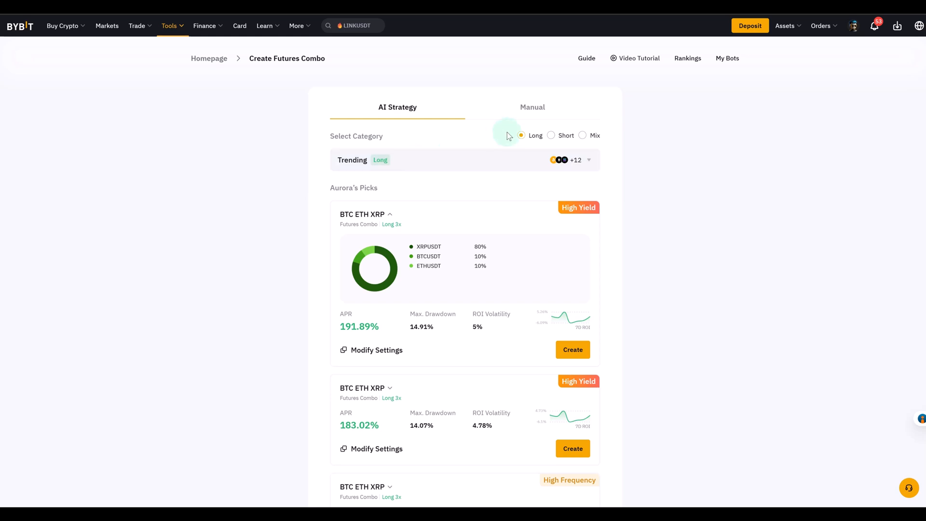
Switch to Manual setup and make ETHUSDT long alongside BTCUSDT, 50% each.
click(531, 107)
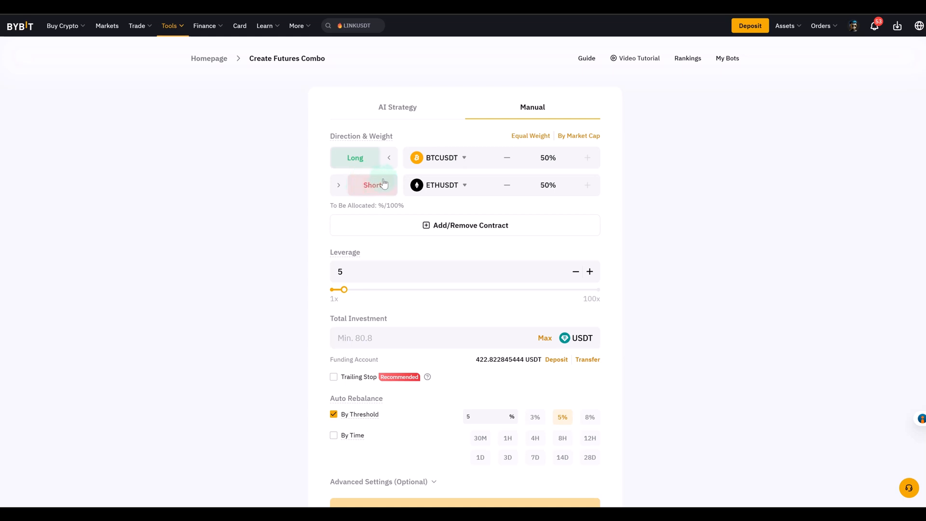
click(355, 185)
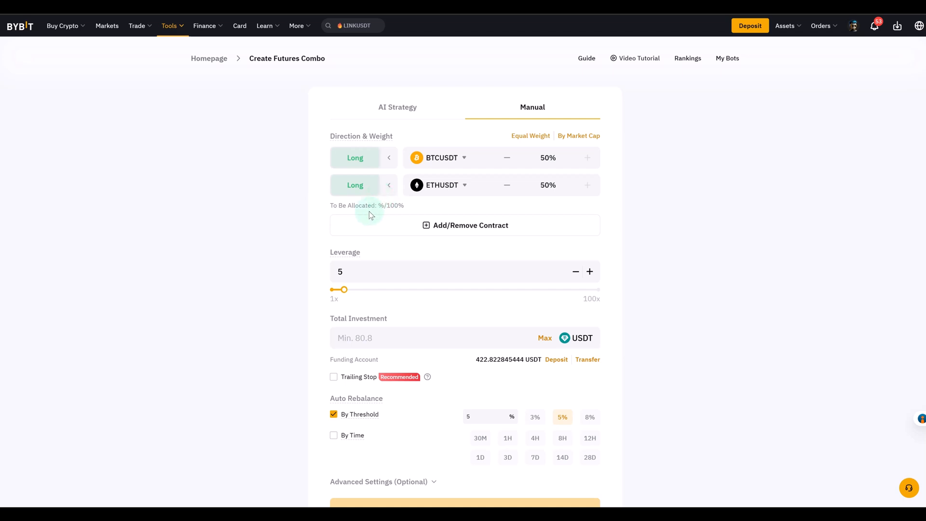
mouse_move(521, 226)
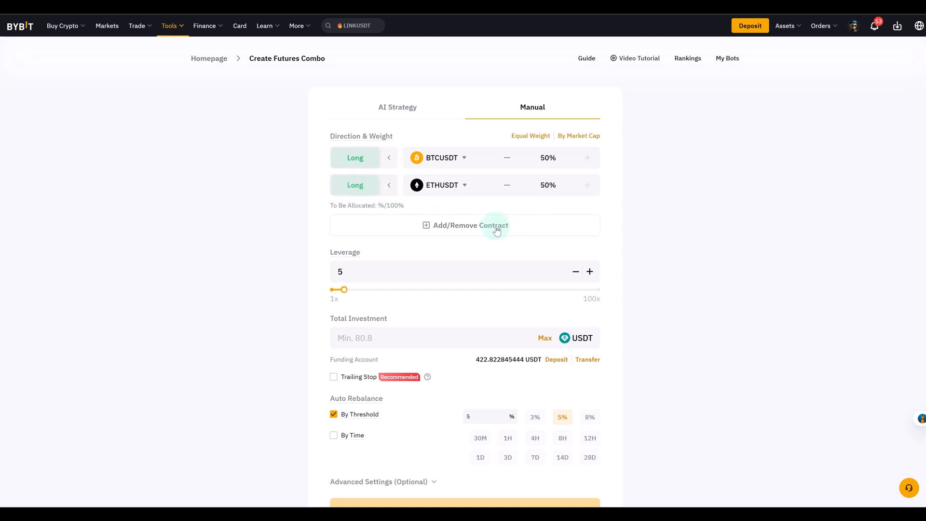
mouse_move(561, 181)
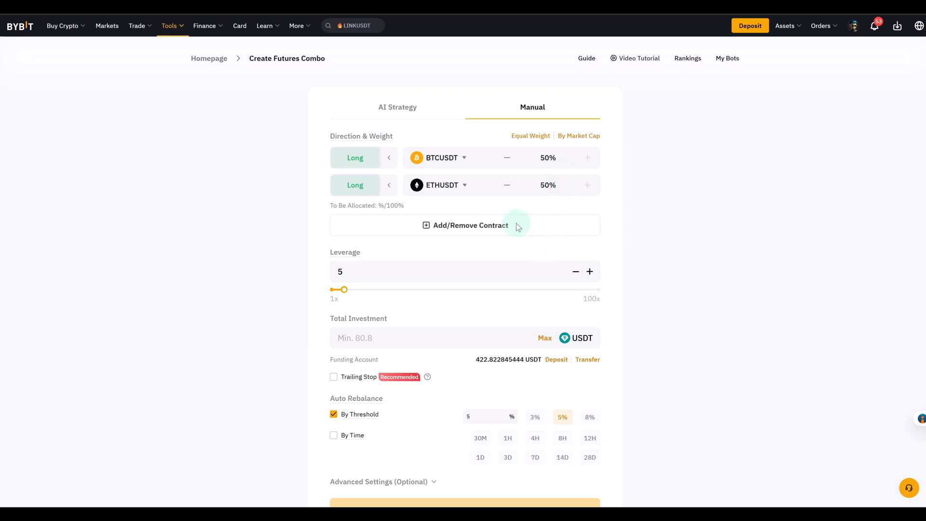
click(472, 225)
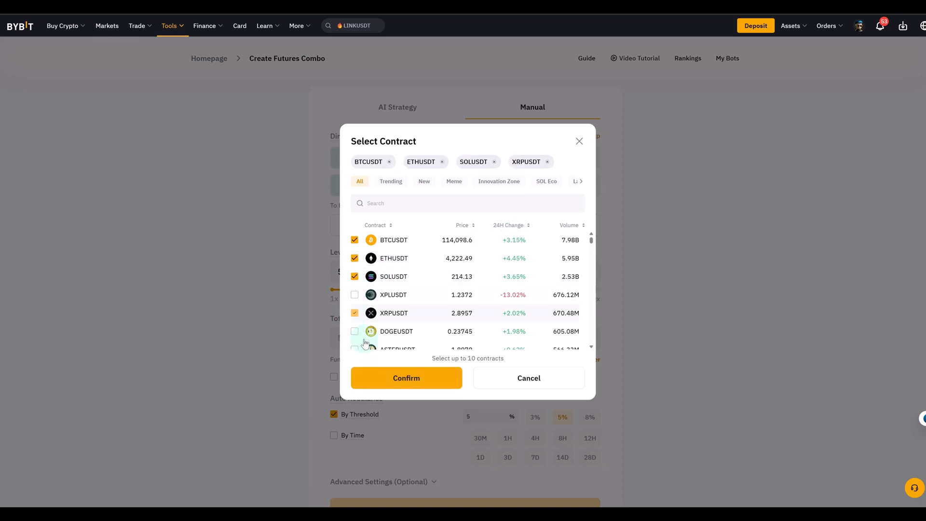
click(406, 378)
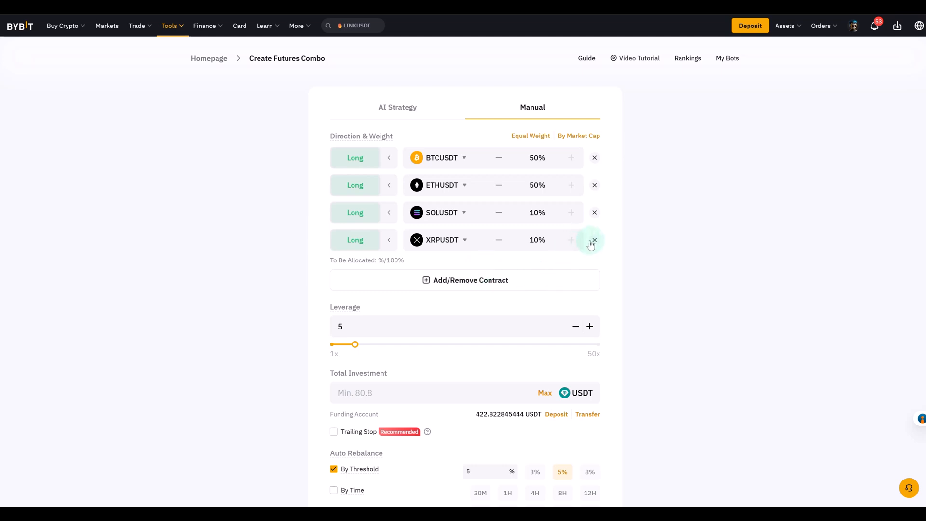
click(594, 240)
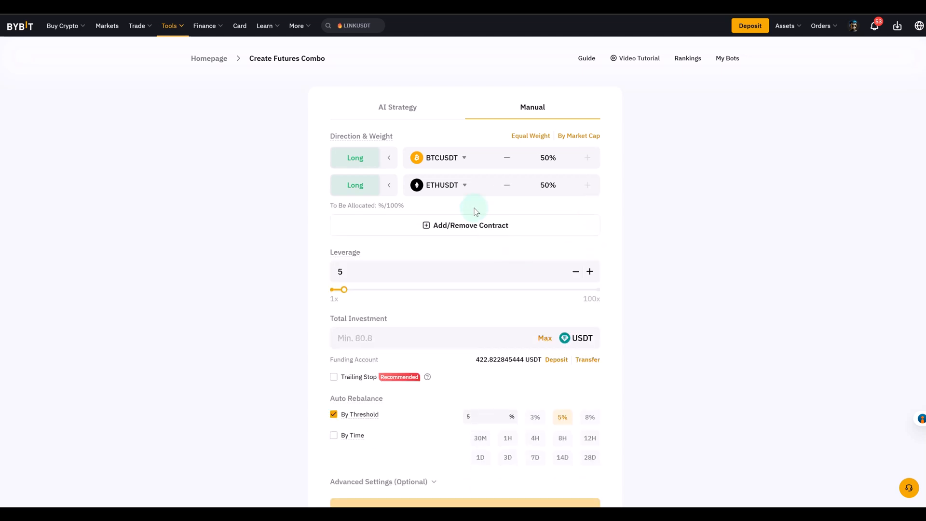
scroll(down, 3)
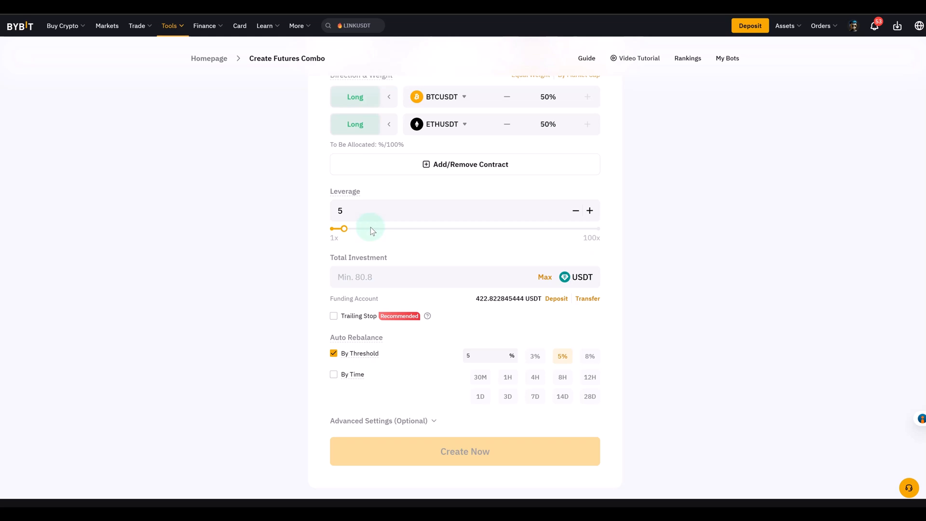
mouse_move(371, 231)
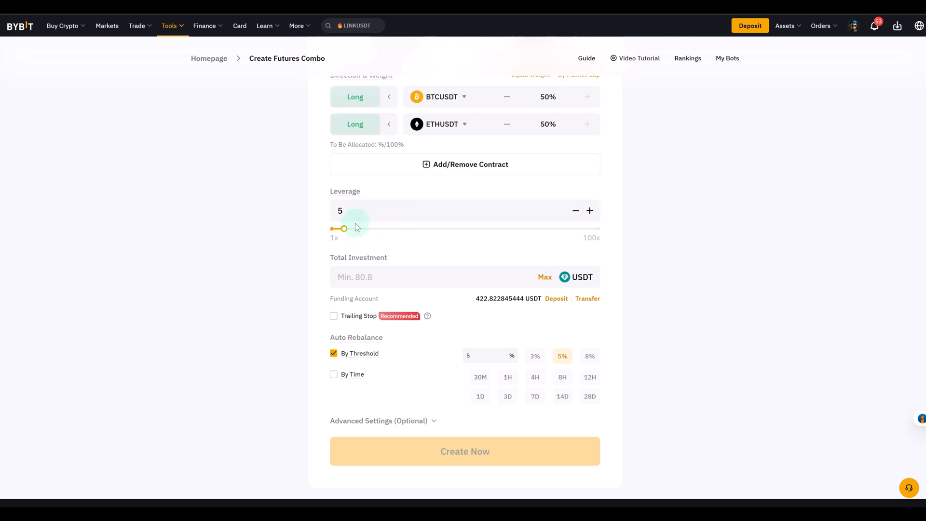
drag(343, 228, 385, 228)
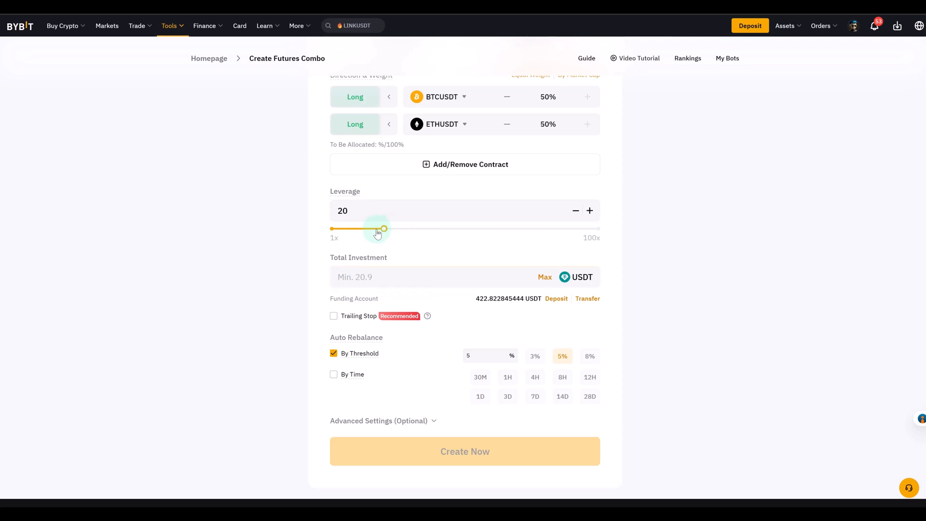
drag(383, 229, 344, 229)
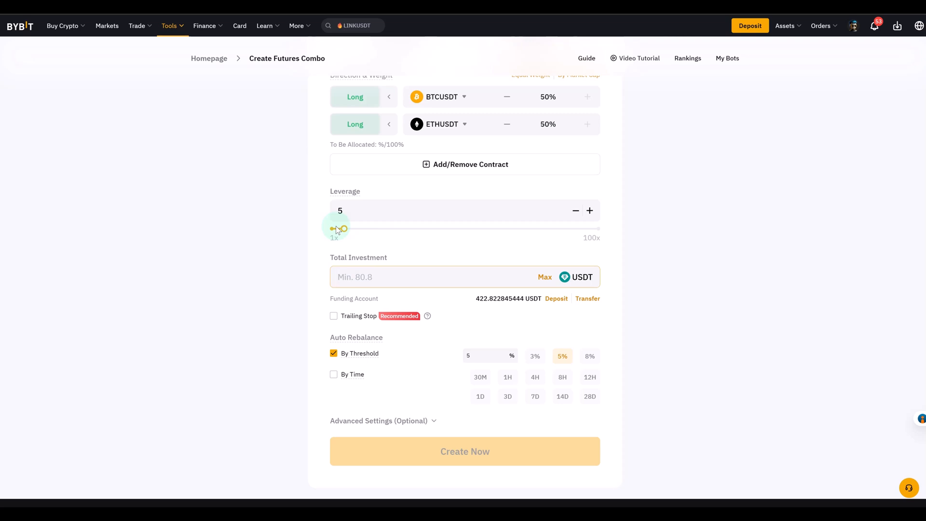
Select a field on the Futures Combo form without changing its values.
click(437, 277)
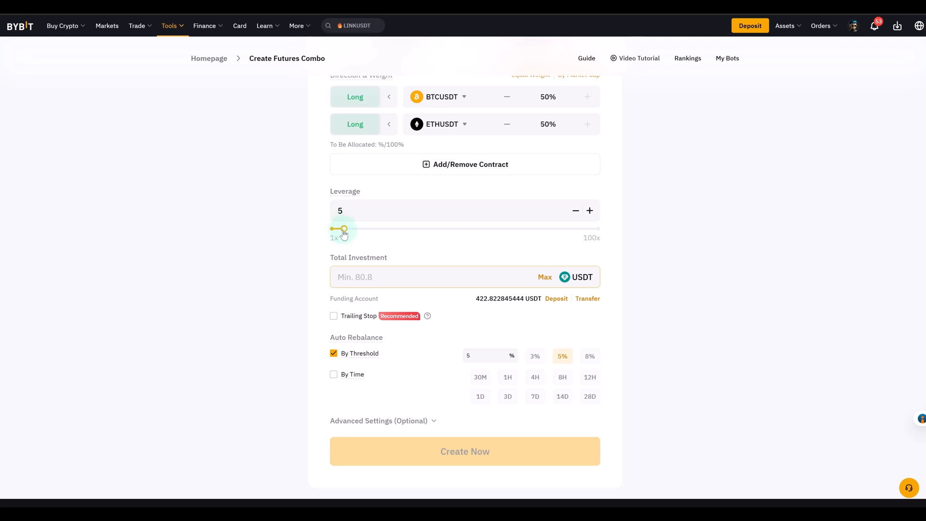
Lower leverage to 3x and enter a total investment of 150 USDT.
drag(341, 229, 336, 229)
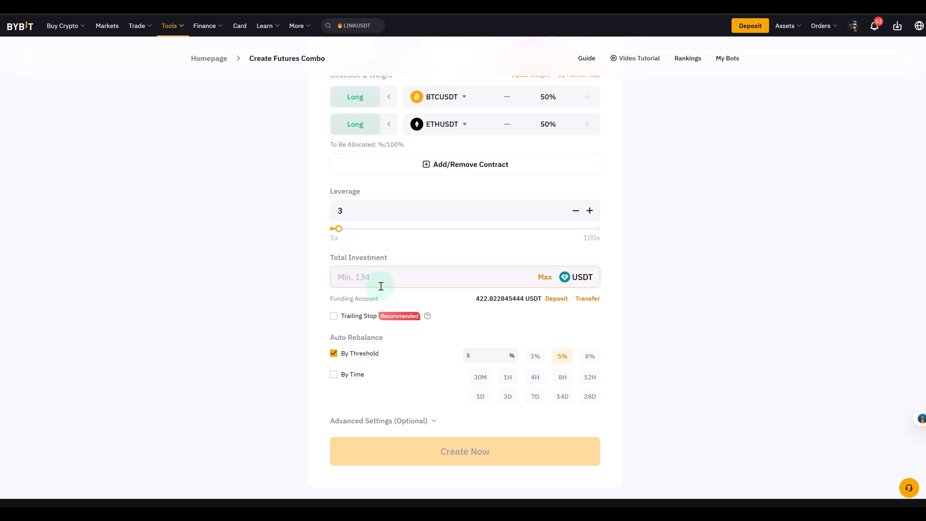
click(384, 277)
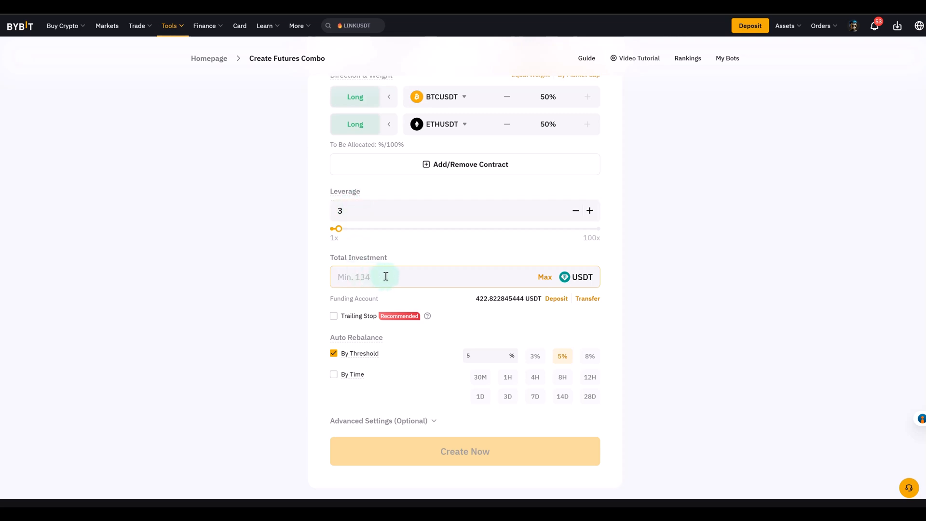
text(150)
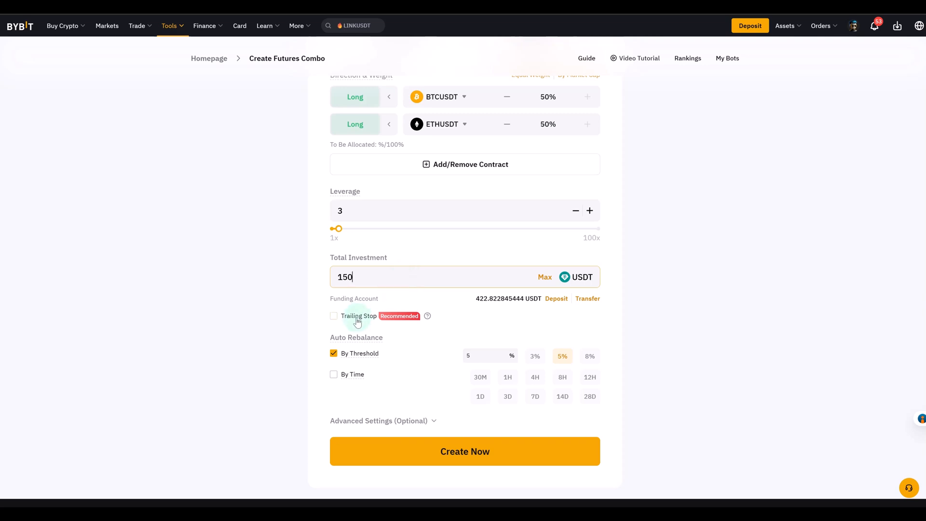
Enable Trailing Stop for the combo bot.
click(333, 316)
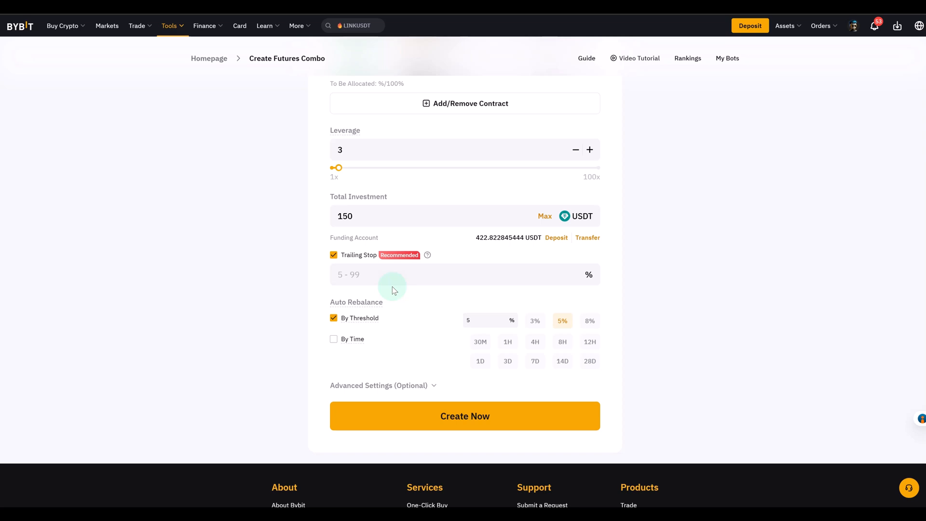
click(414, 274)
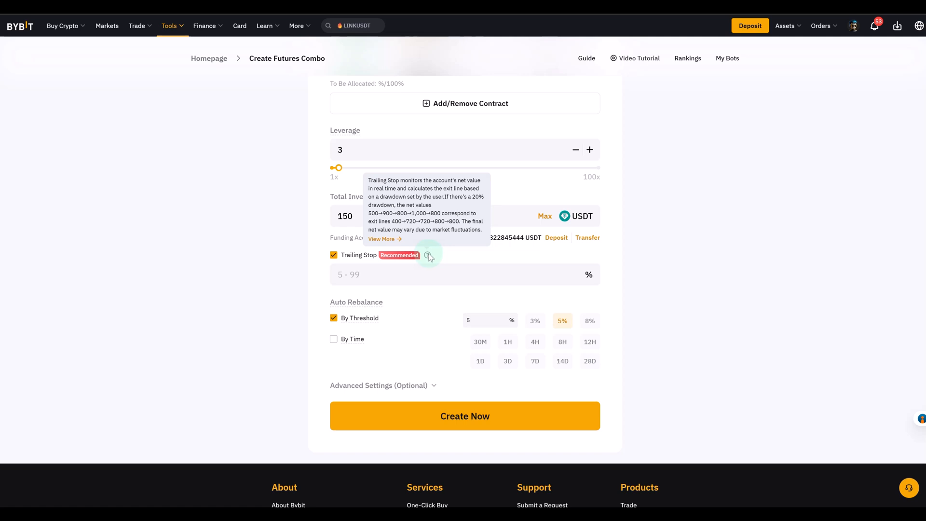
mouse_move(420, 228)
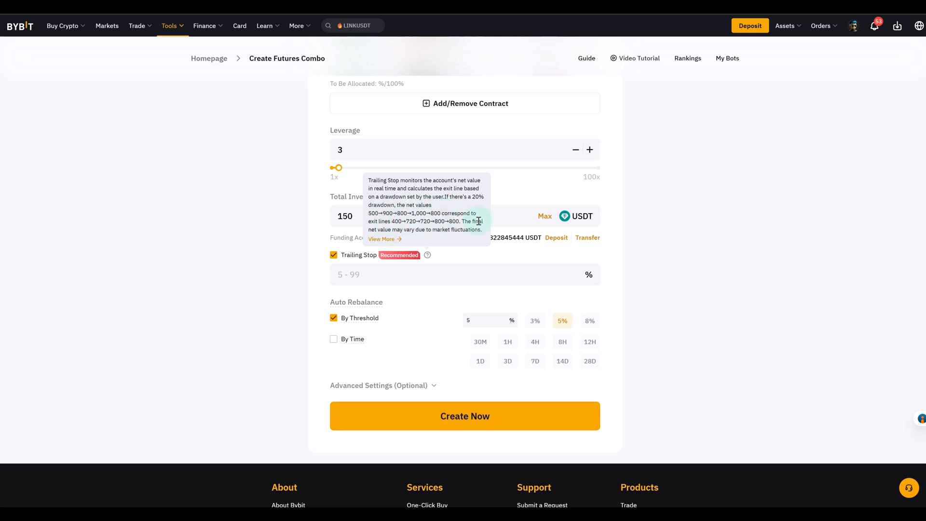
mouse_move(457, 229)
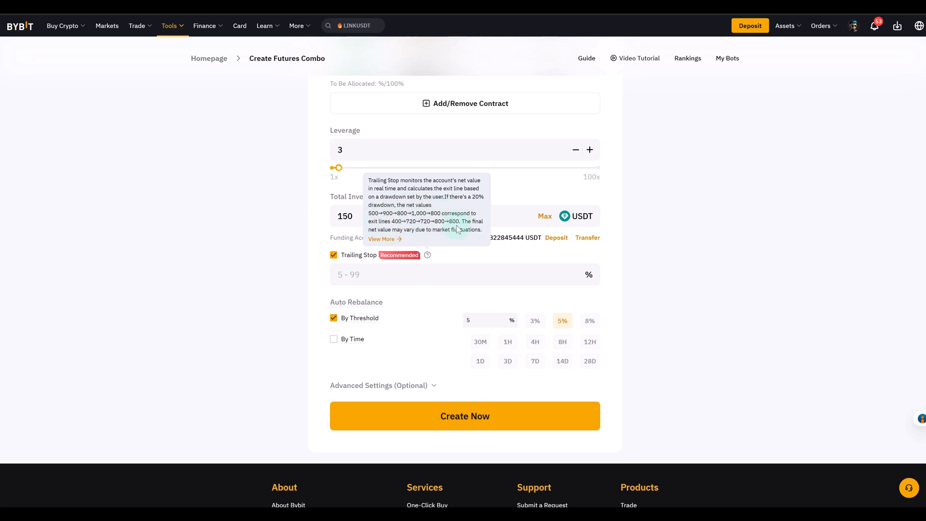
mouse_move(394, 233)
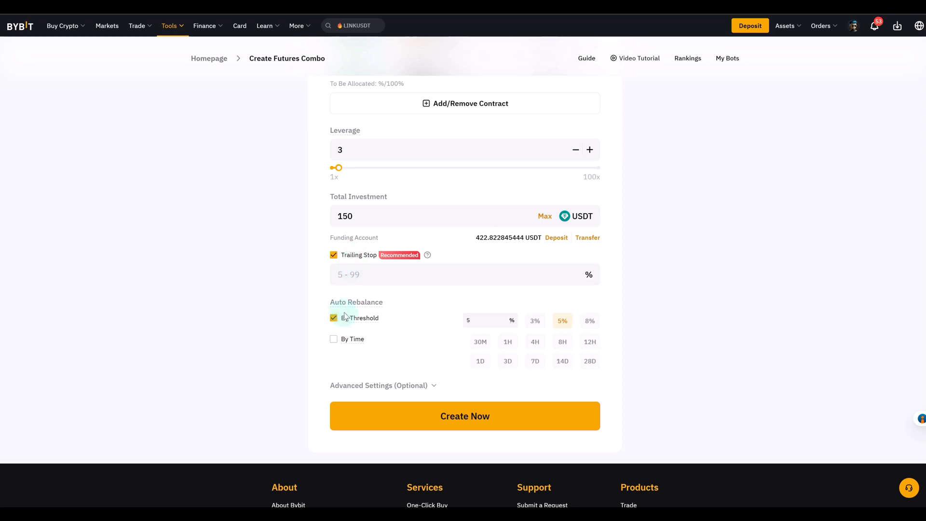
mouse_move(357, 318)
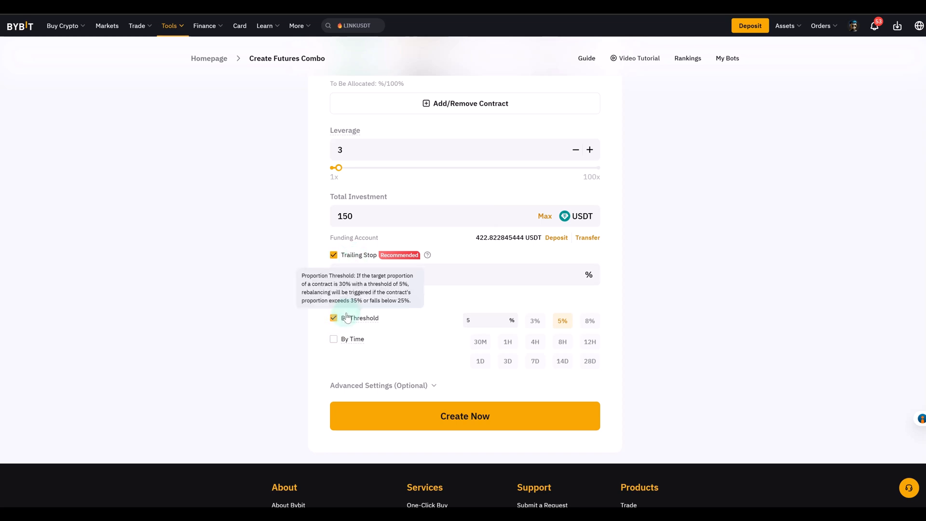
click(437, 273)
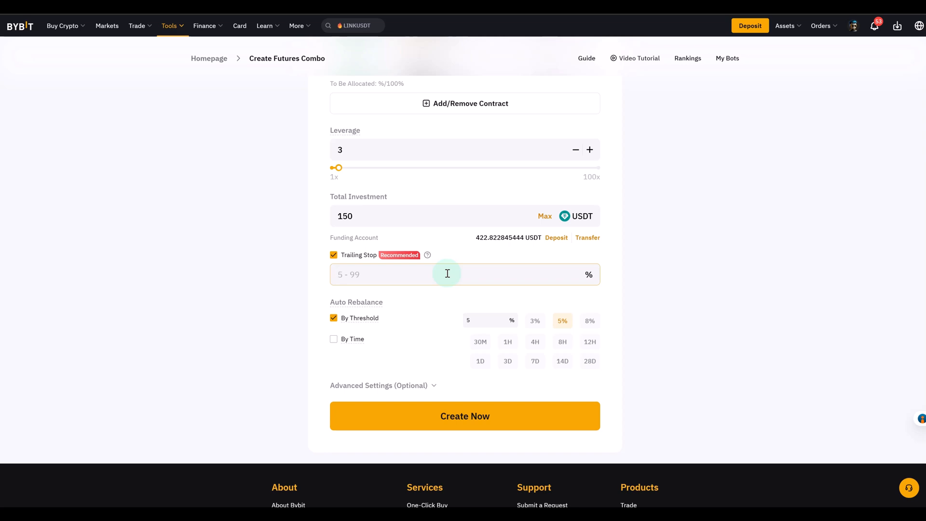
click(383, 273)
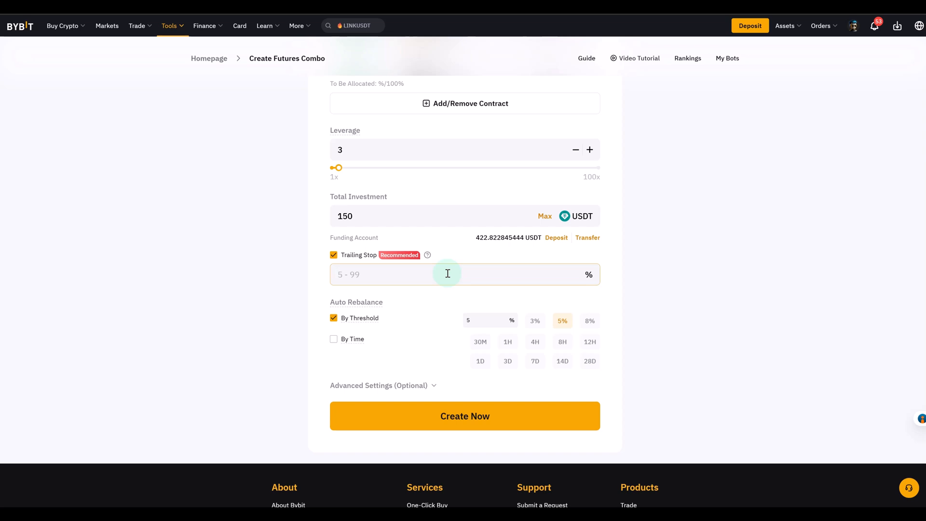
click(384, 274)
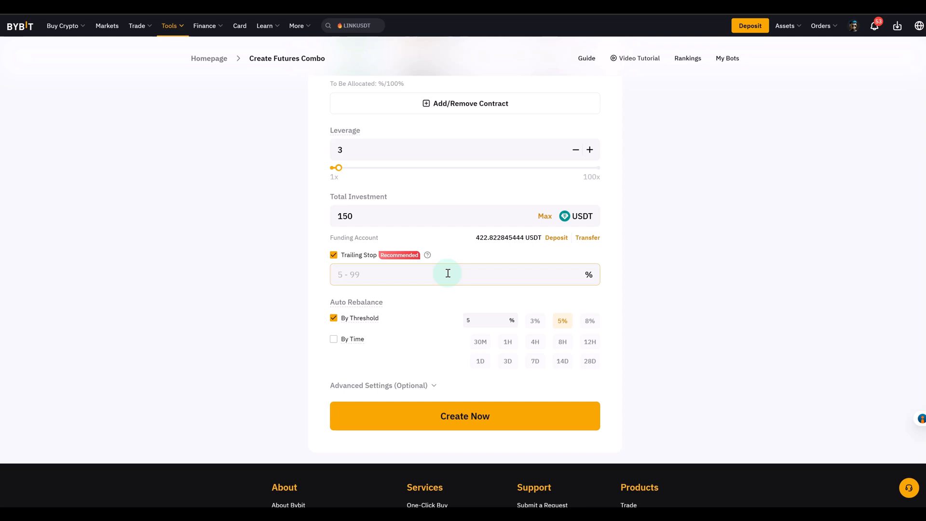
scroll(down, 3)
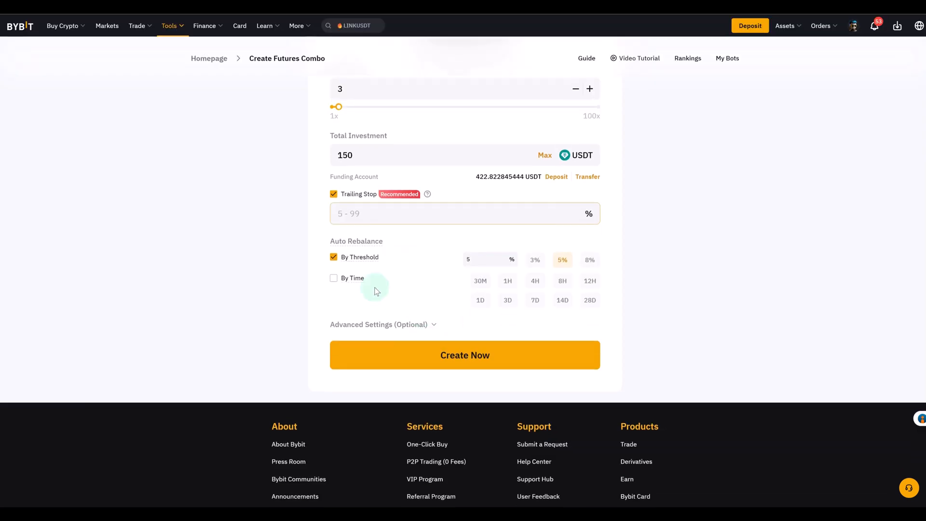
mouse_move(364, 261)
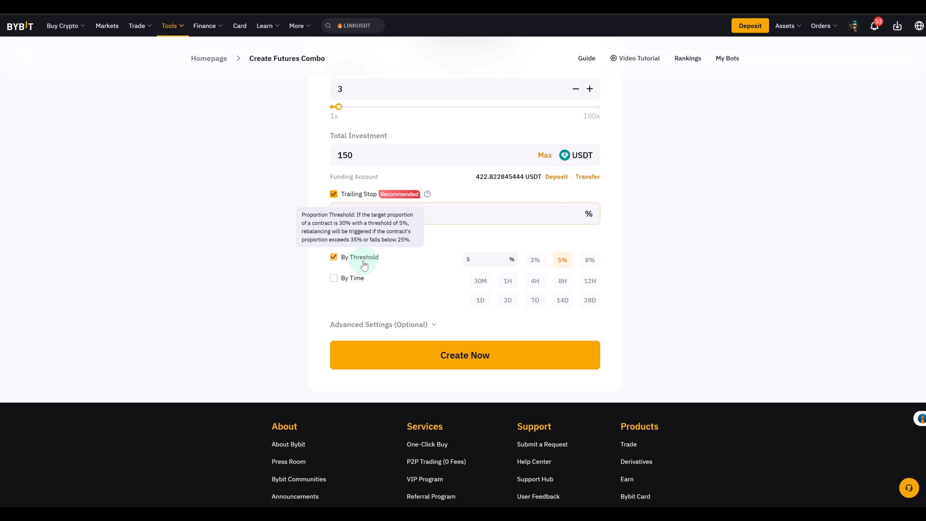
mouse_move(403, 302)
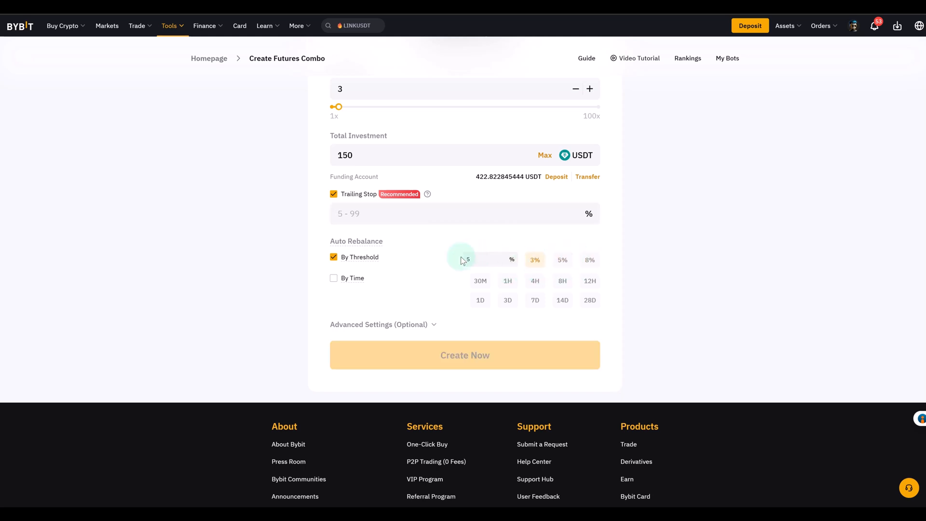
click(561, 259)
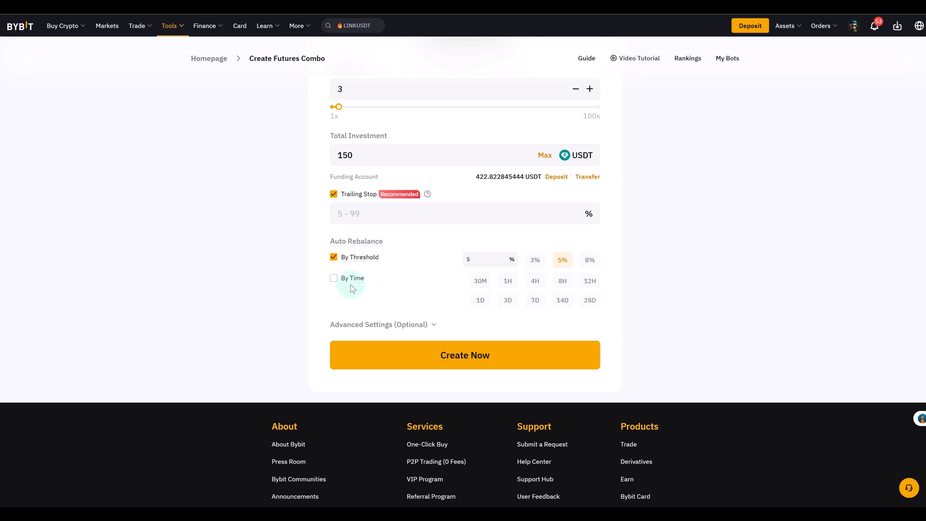
Try time-based rebalancing and browse its interval options.
click(333, 278)
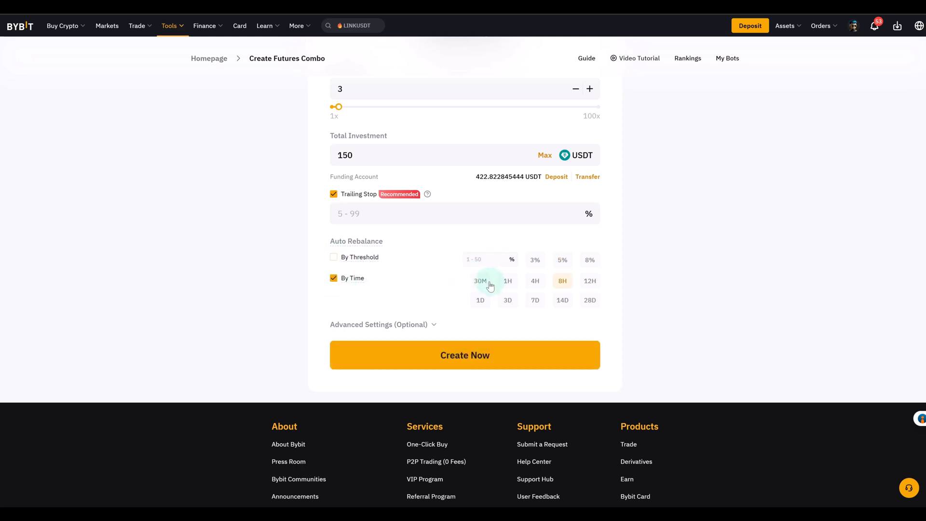
click(589, 281)
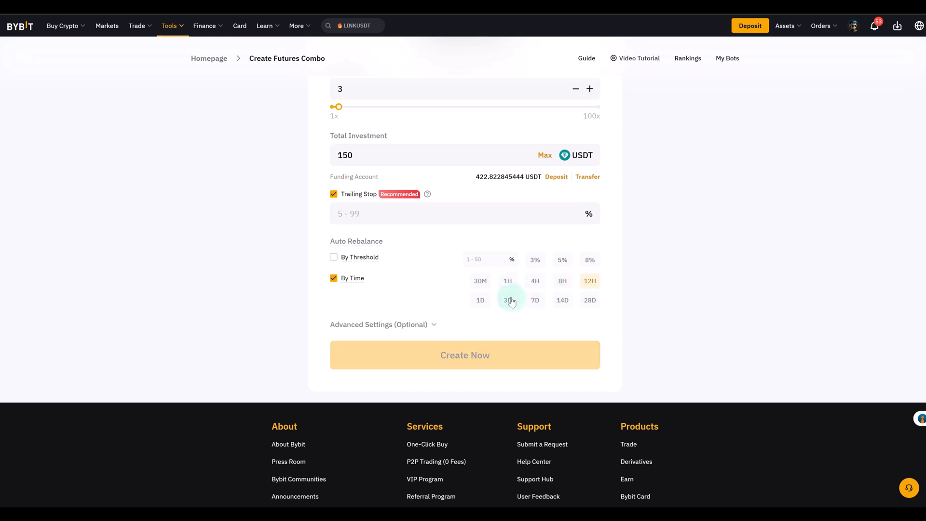
click(506, 300)
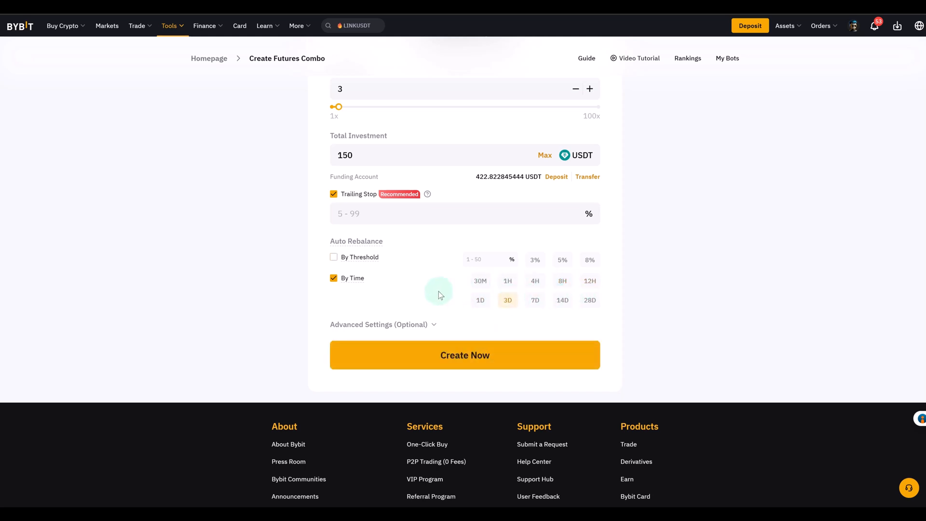
mouse_move(448, 288)
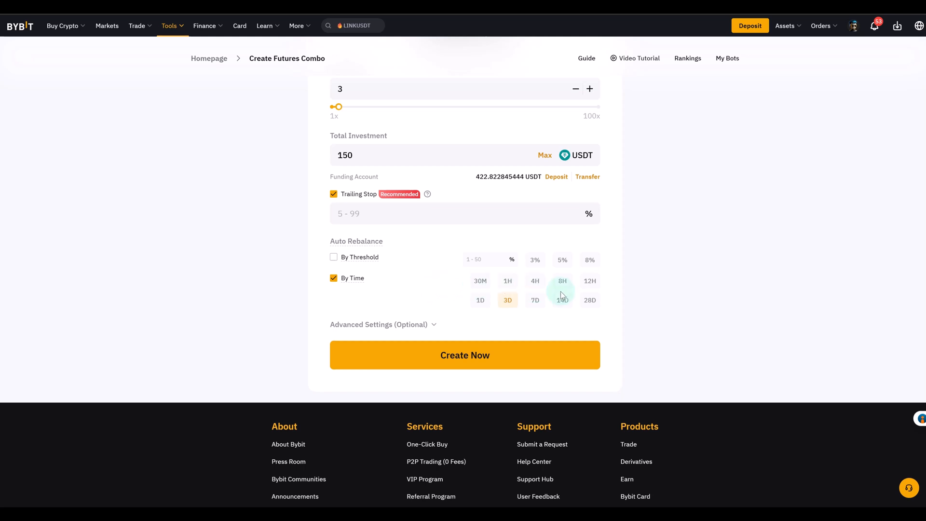
click(589, 300)
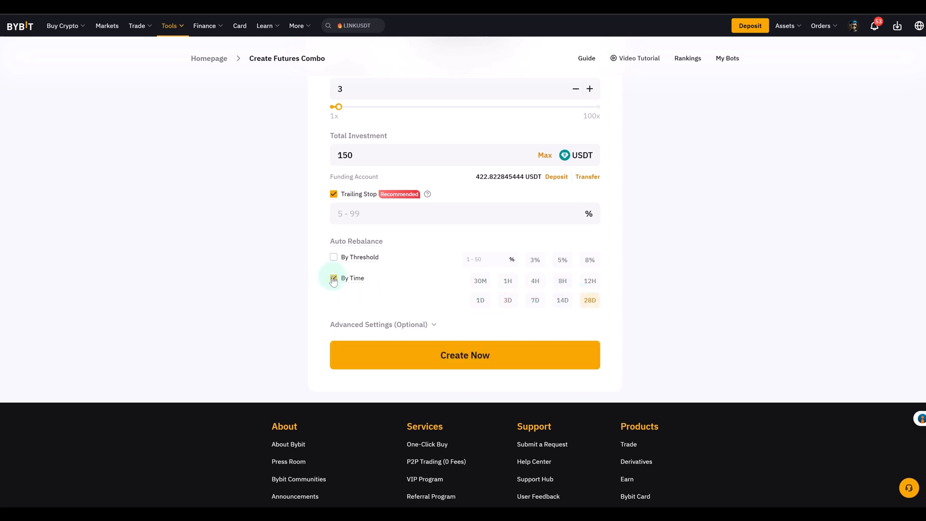
Restore 5% threshold rebalancing, drop By Time, and expand Advanced Settings.
click(333, 256)
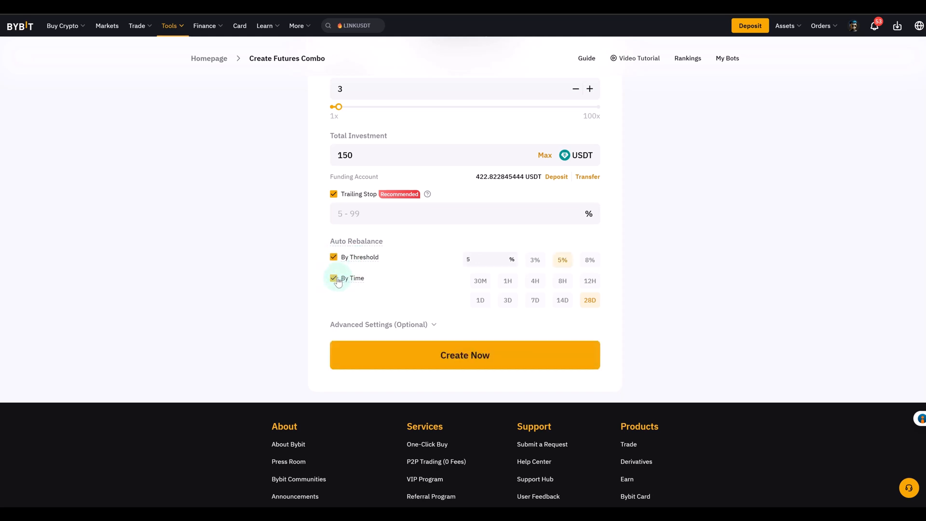
click(333, 278)
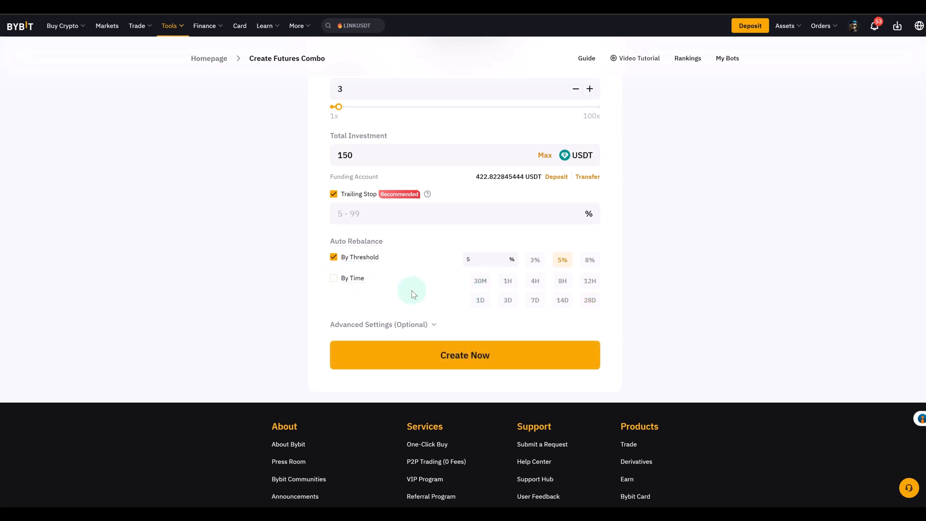
mouse_move(426, 288)
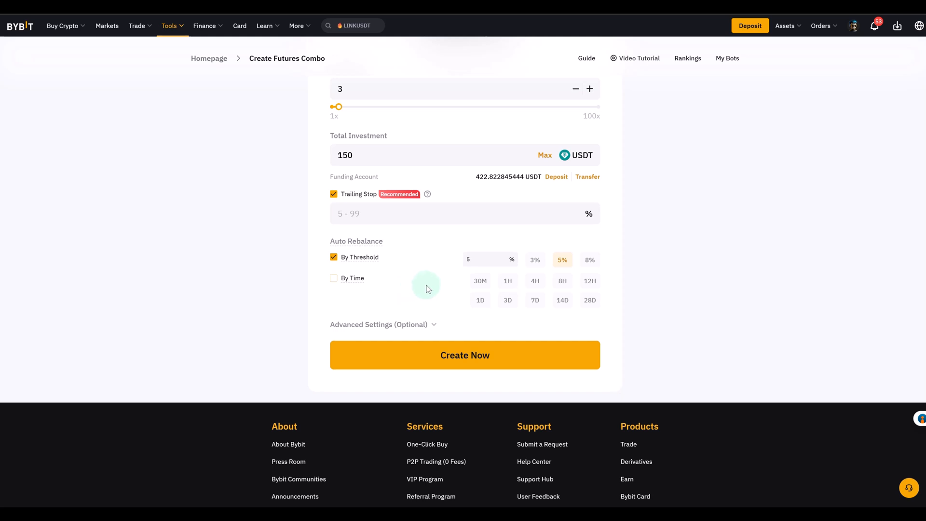
click(378, 324)
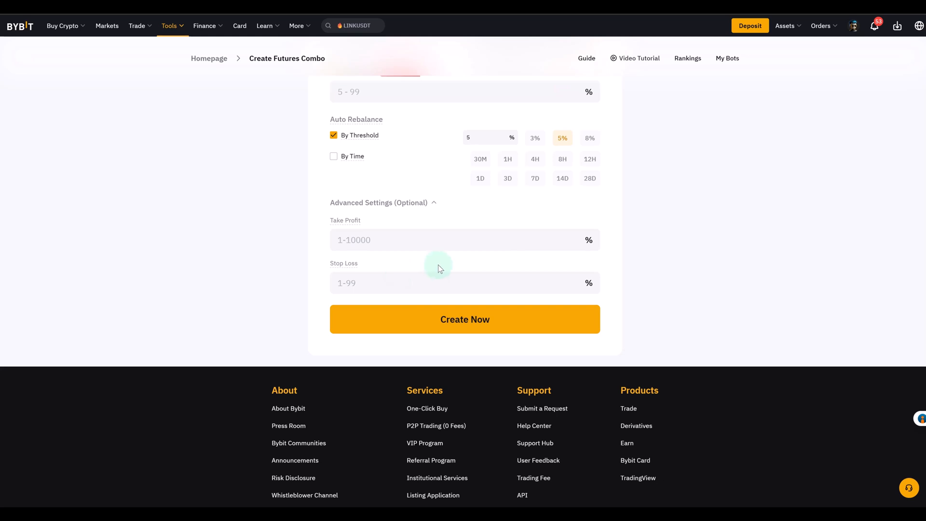
Enter a 20% stop loss and a 50% take profit for the combo.
click(437, 240)
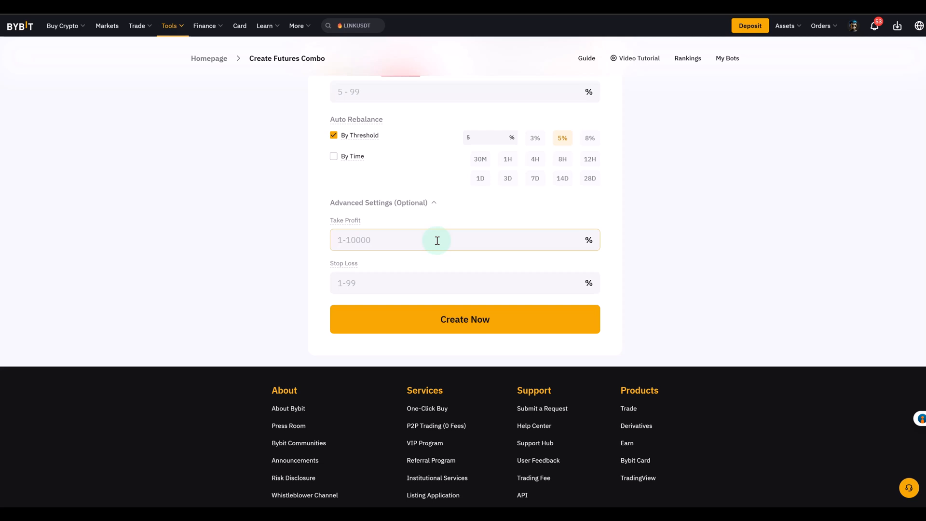
click(399, 282)
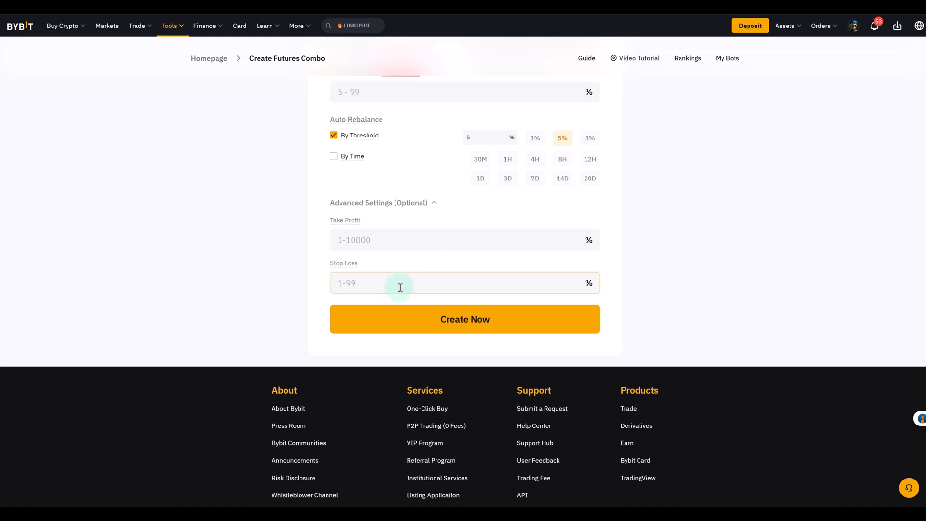
click(399, 282)
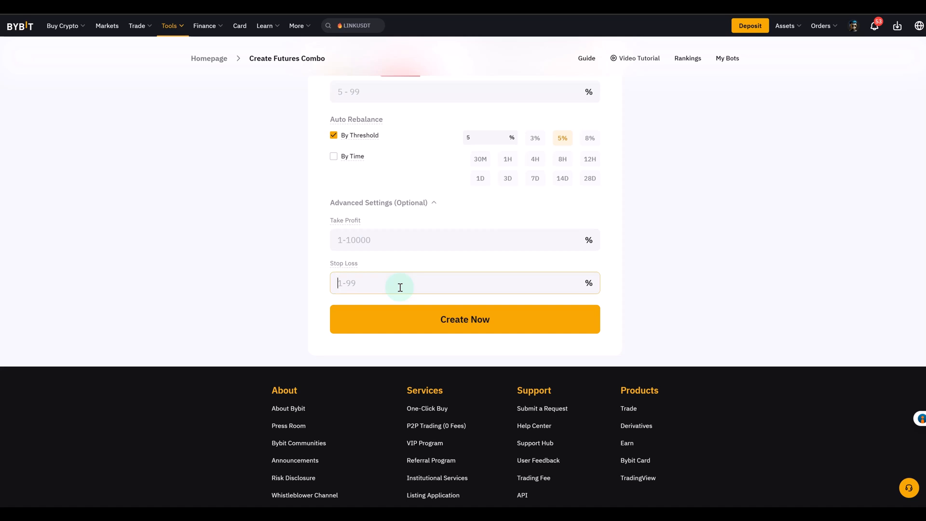
text(20)
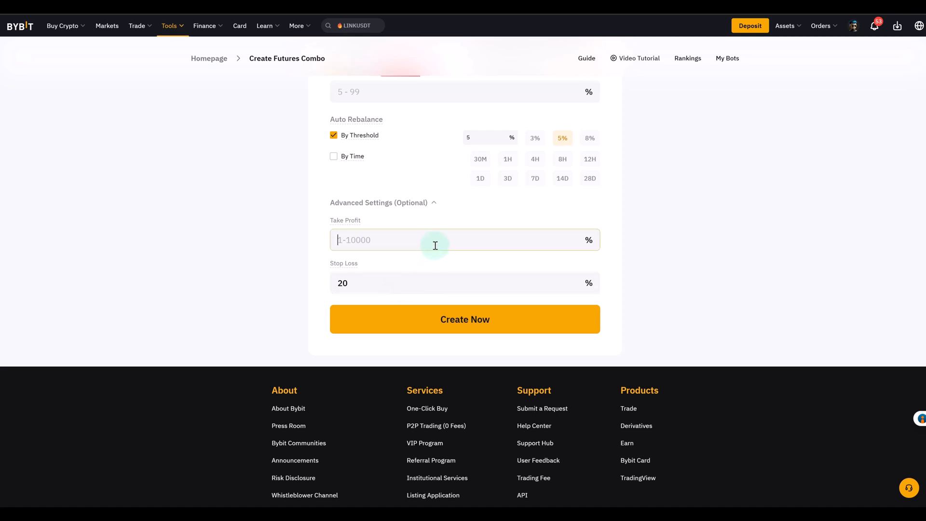
text(50)
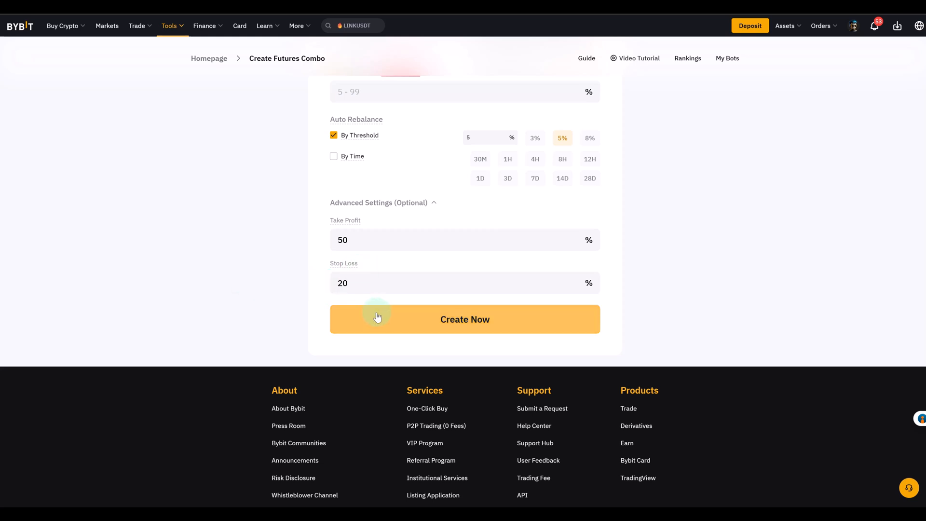
Submit and confirm the bot creation, then go to My Bots.
click(465, 319)
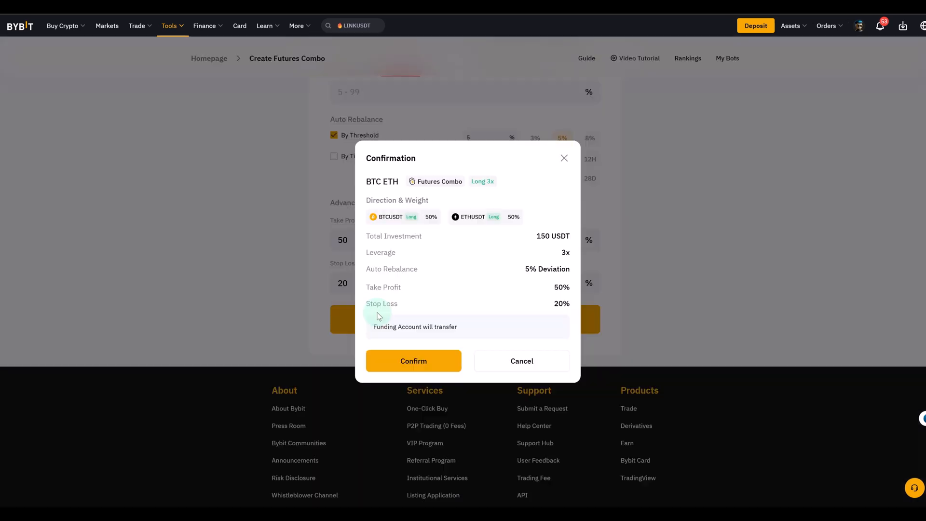
mouse_move(475, 275)
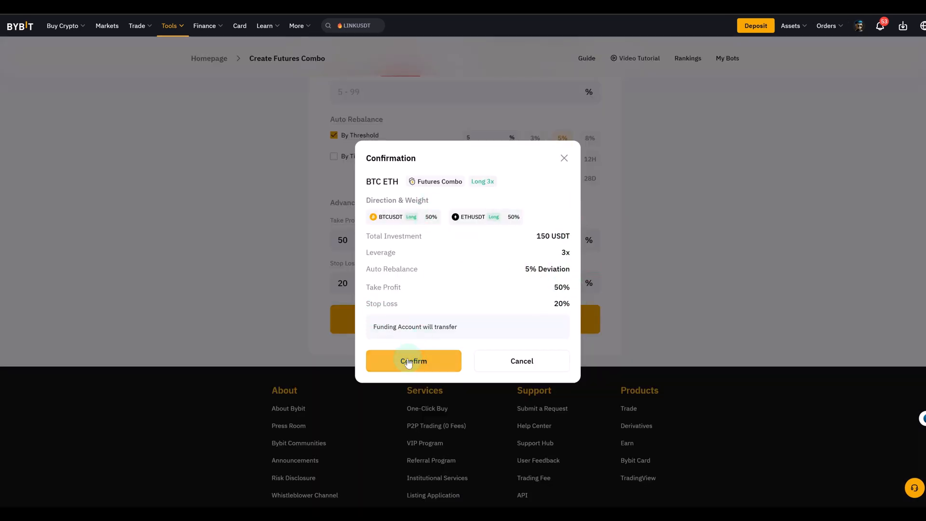
click(412, 360)
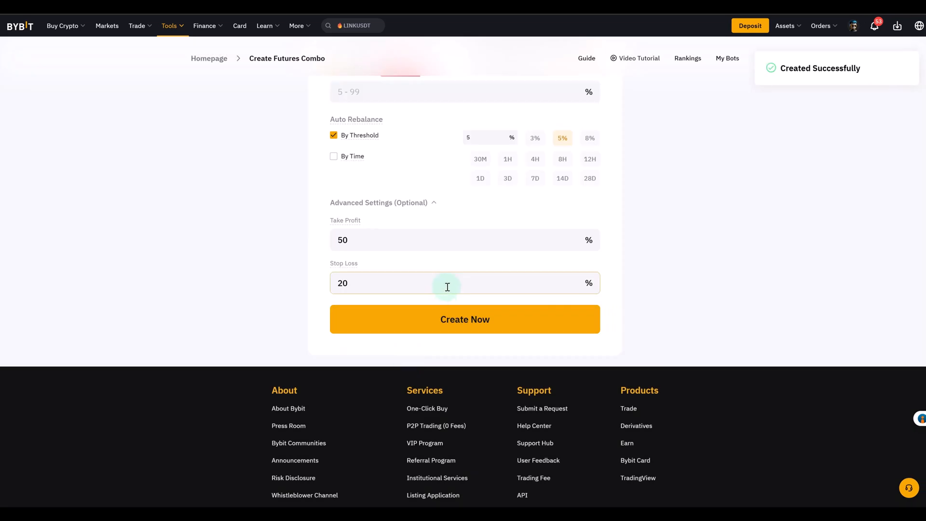
click(464, 319)
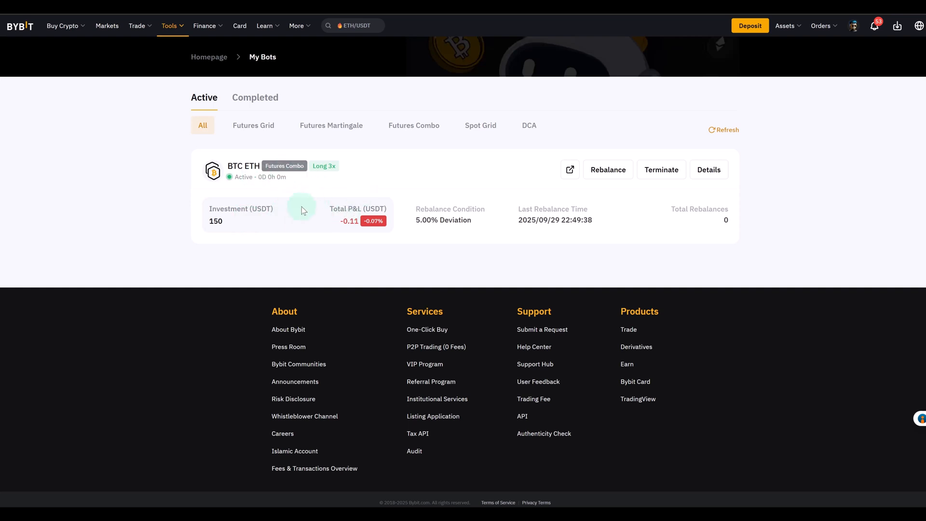
mouse_move(662, 170)
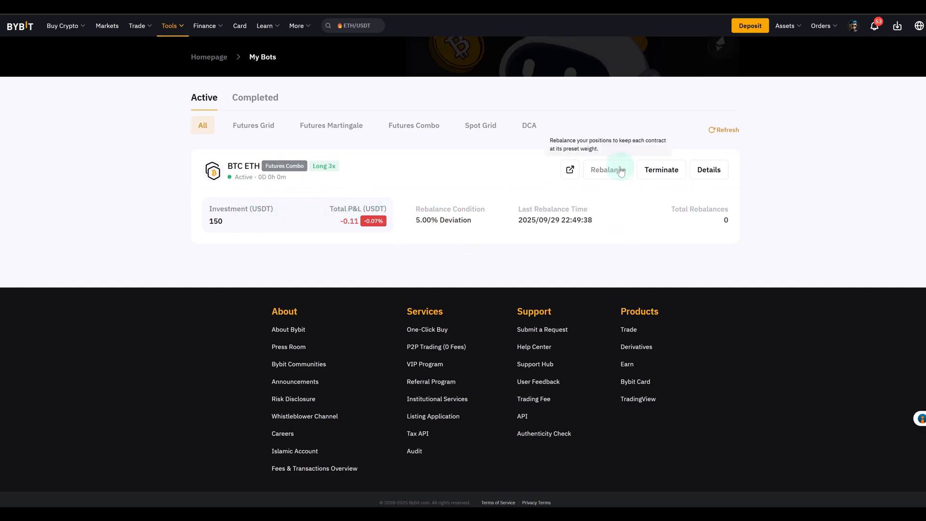
Terminate the BTC ETH Futures Combo bot and confirm.
click(660, 170)
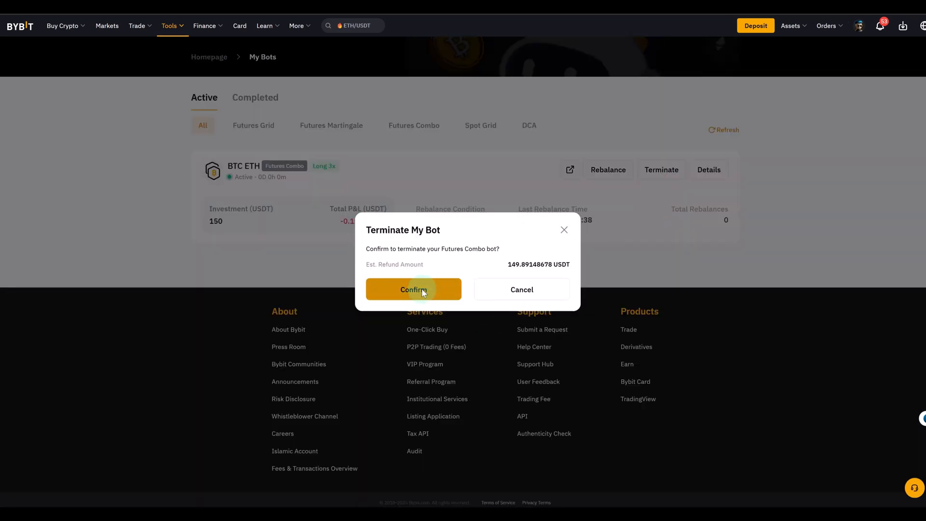
click(413, 289)
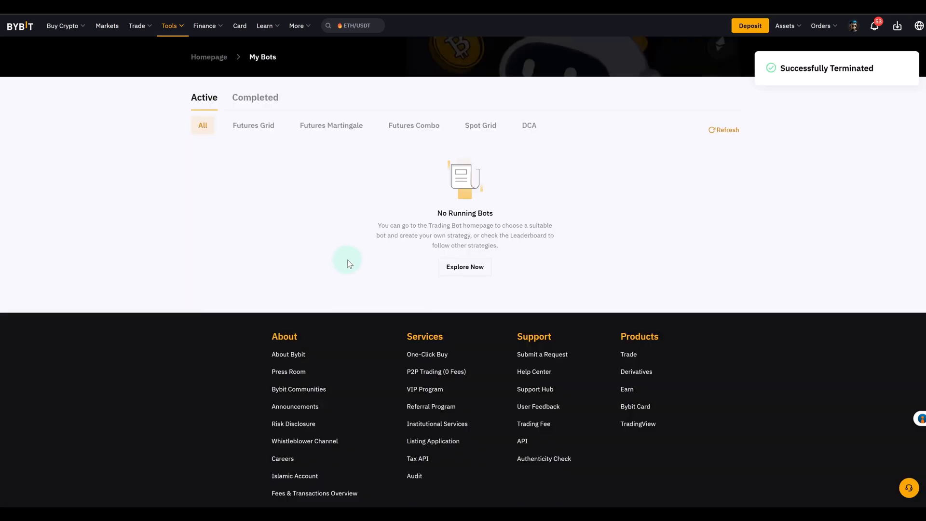